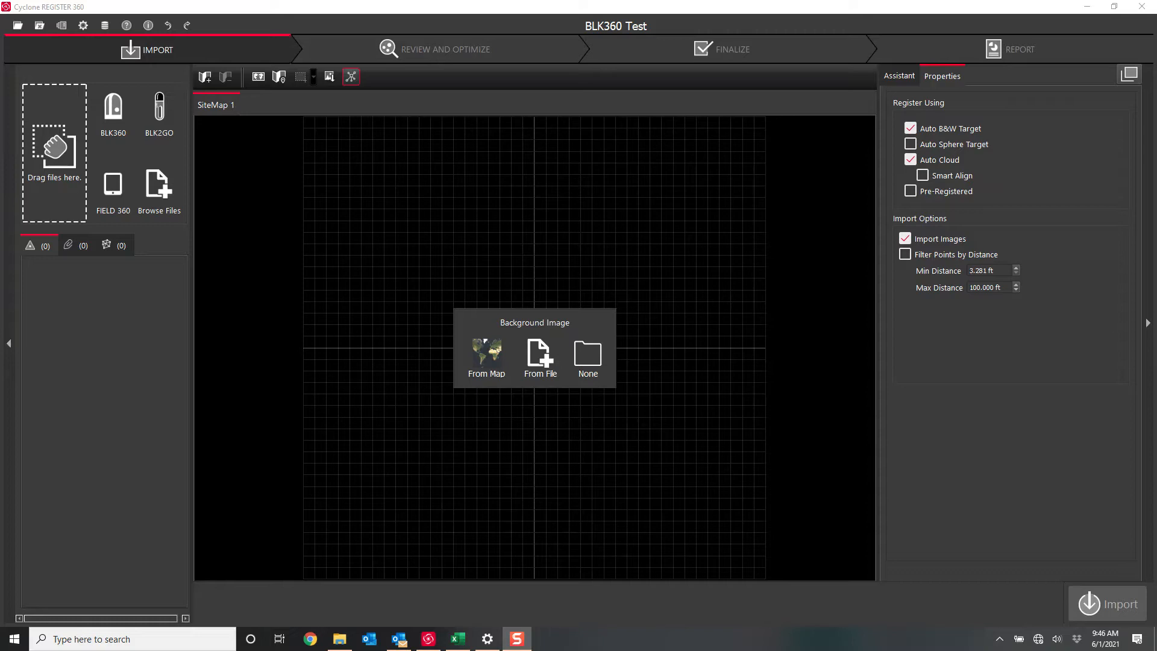
mouse_move(119, 264)
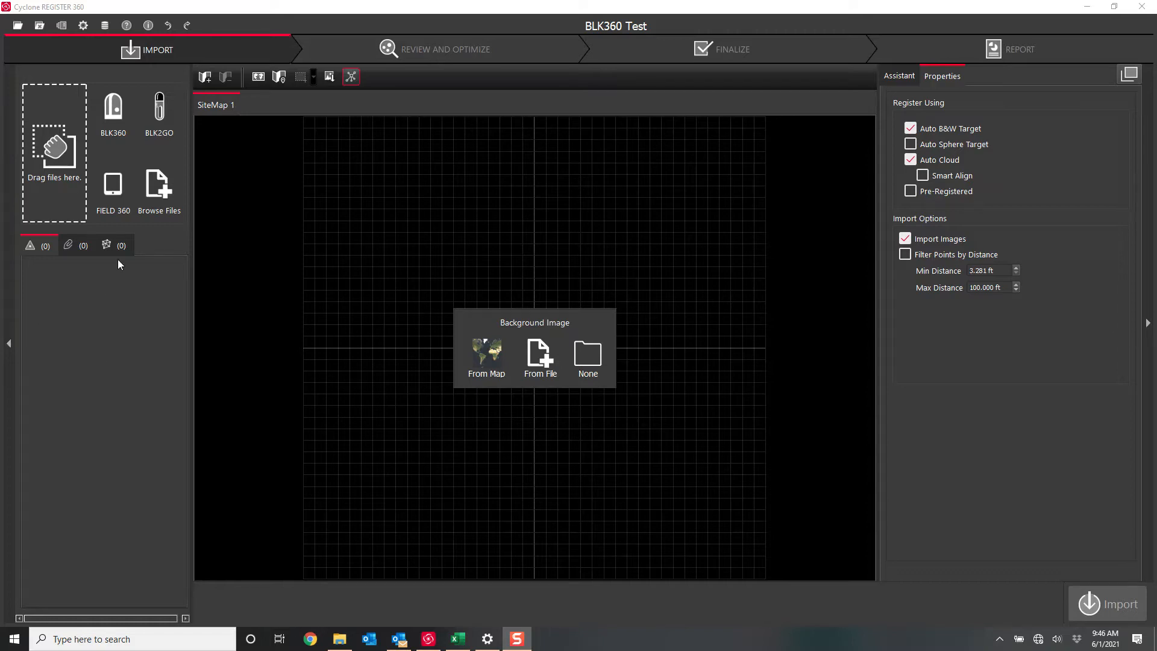